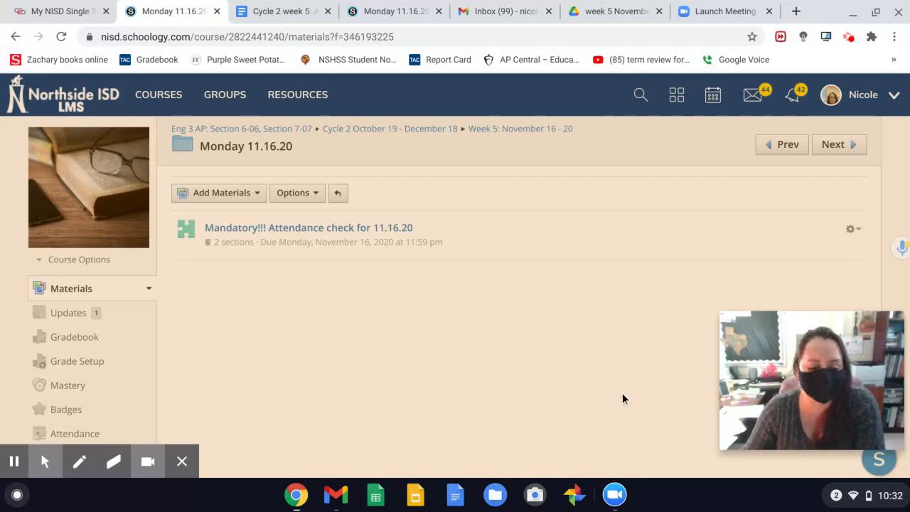
pyautogui.moveTo(619, 404)
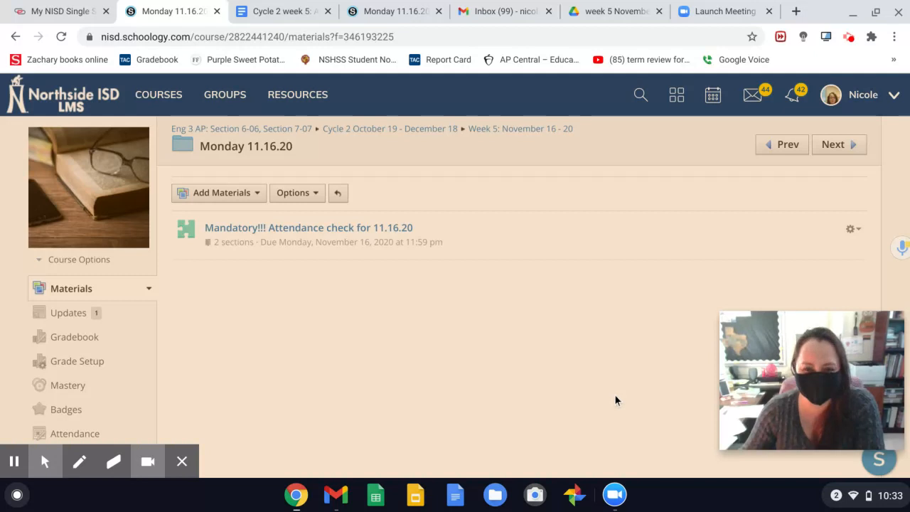
pyautogui.moveTo(608, 396)
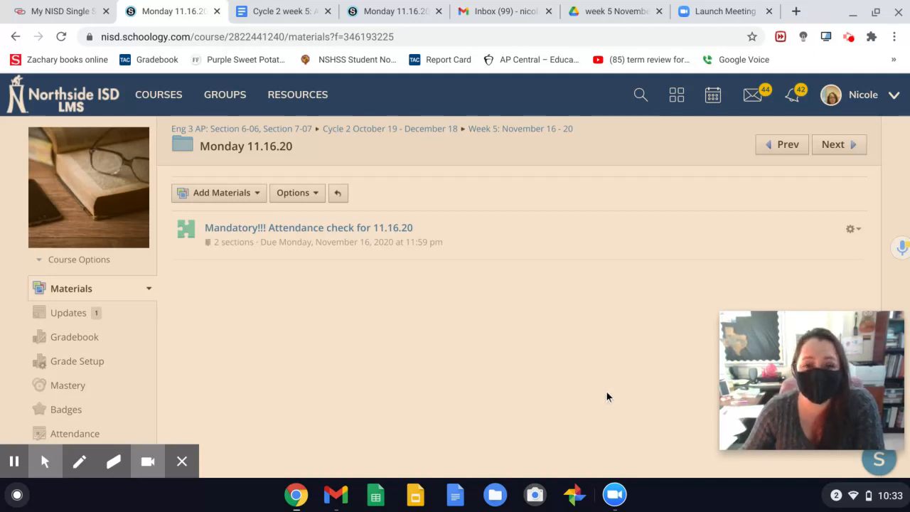
pyautogui.moveTo(674, 509)
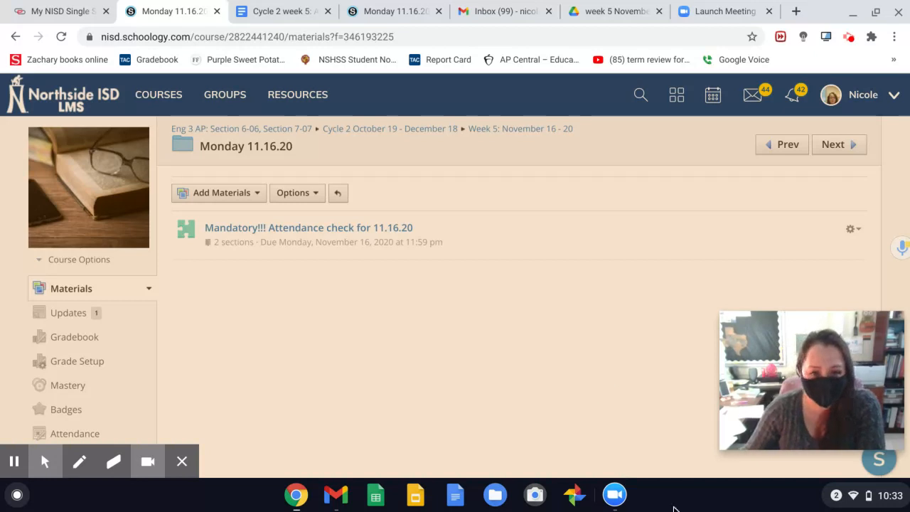
pyautogui.moveTo(590, 253)
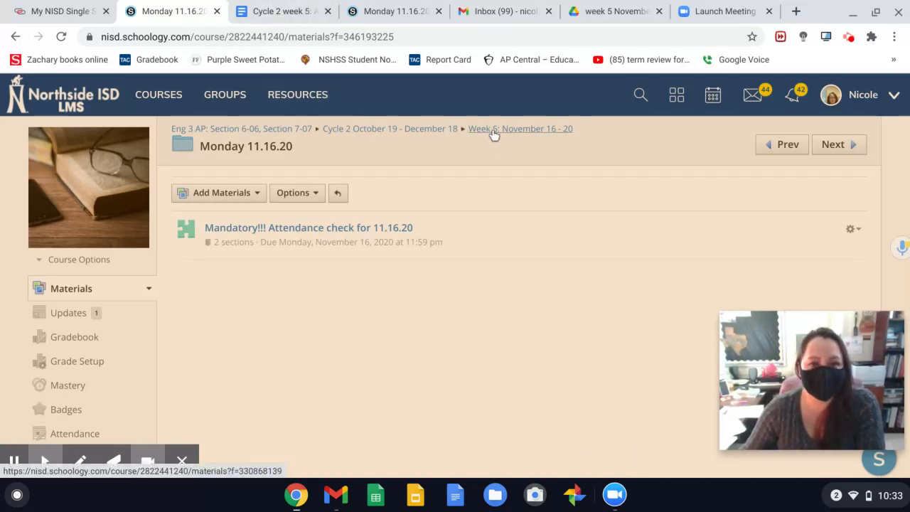
# Show the Week 5 AP English 3 WAG schedule with daily reading tasks and Tuesday 4–6 tutoring hours
pyautogui.click(283, 11)
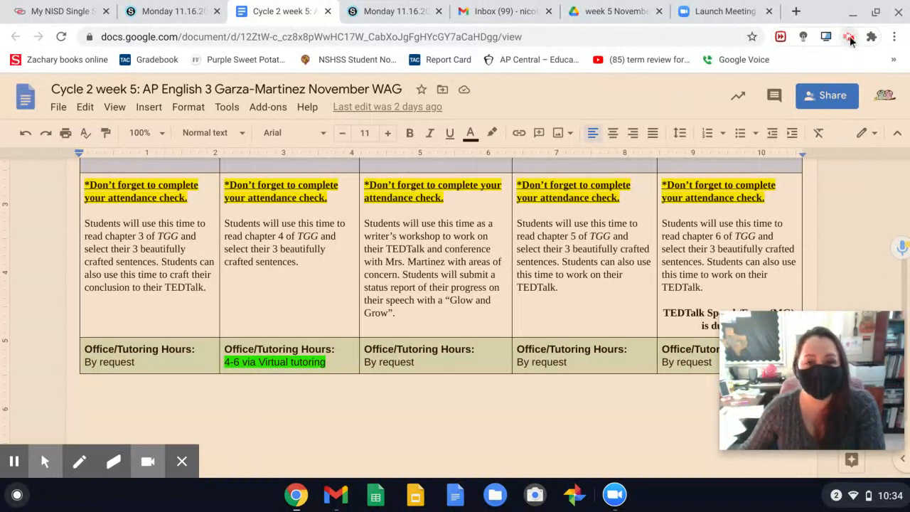
pyautogui.click(849, 37)
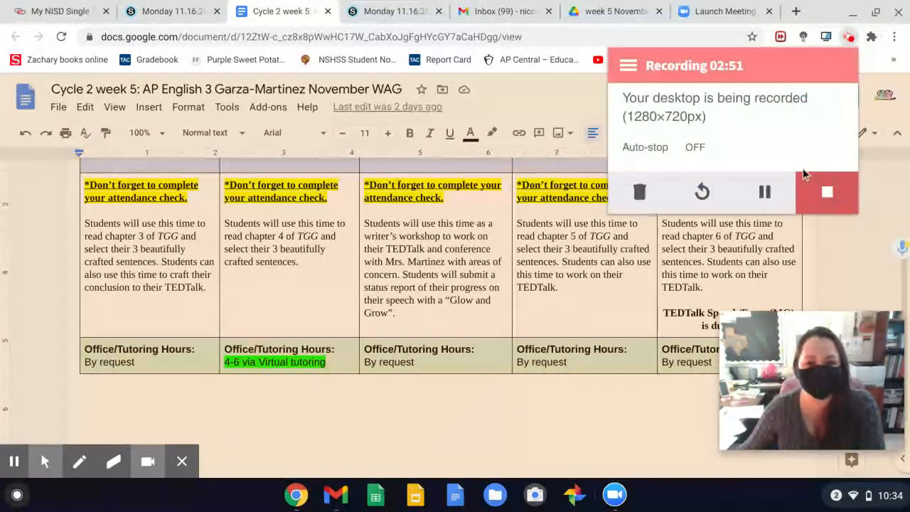